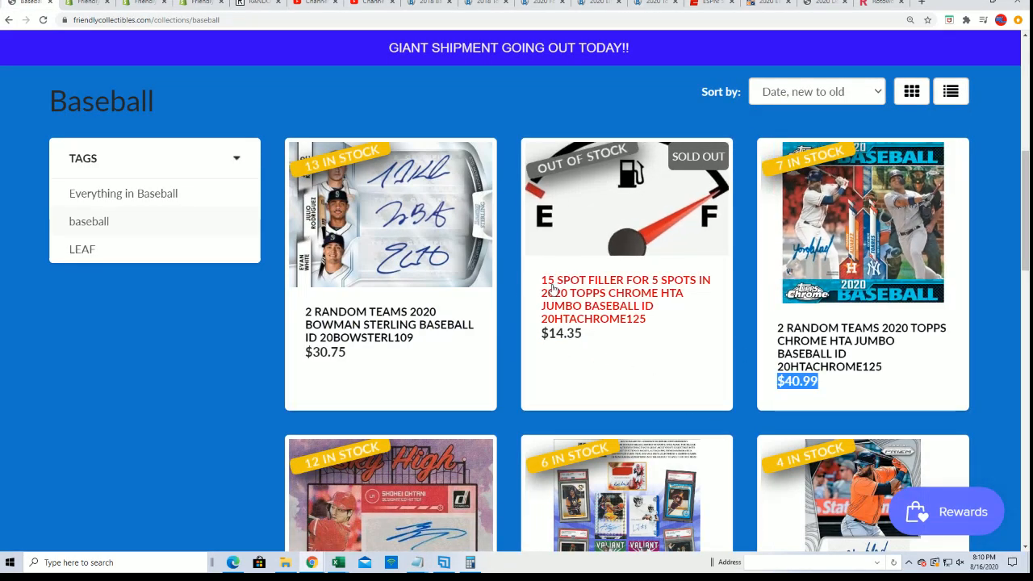
- Cut the fifteen entrant names from Notepad and paste them into the Part 1 list box
click(41, 20)
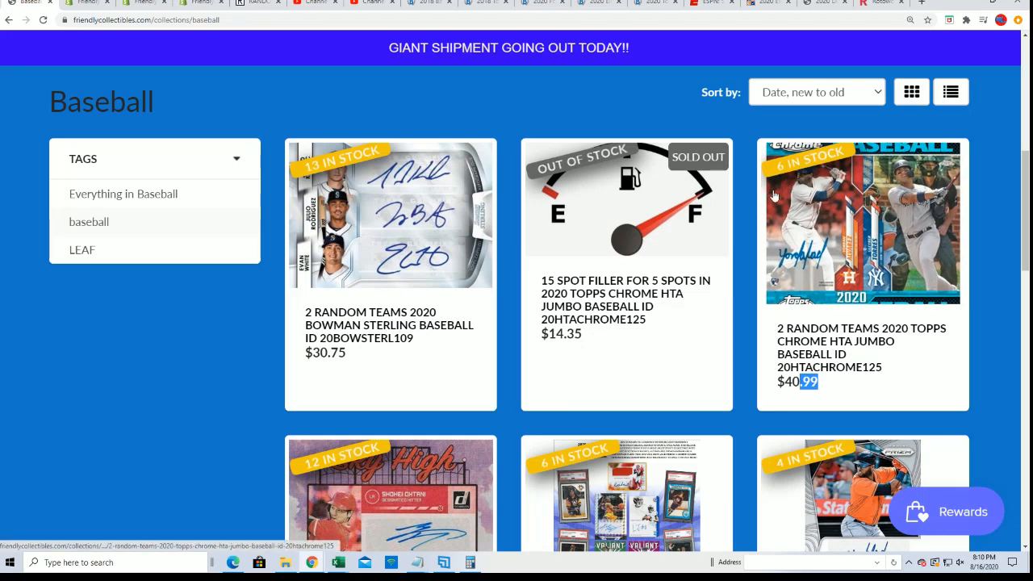
scroll(down, 3)
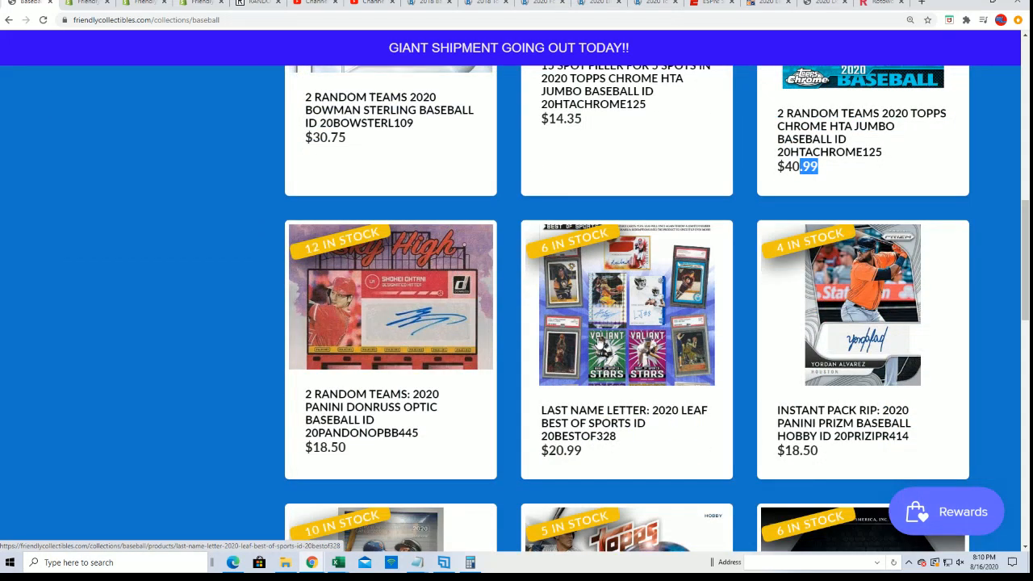
scroll(up, 3)
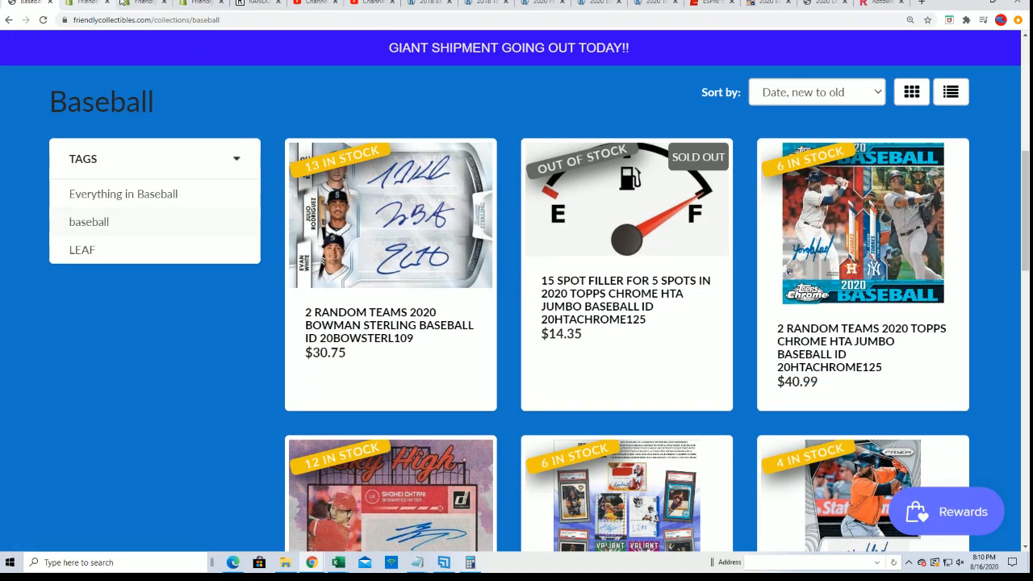
click(258, 3)
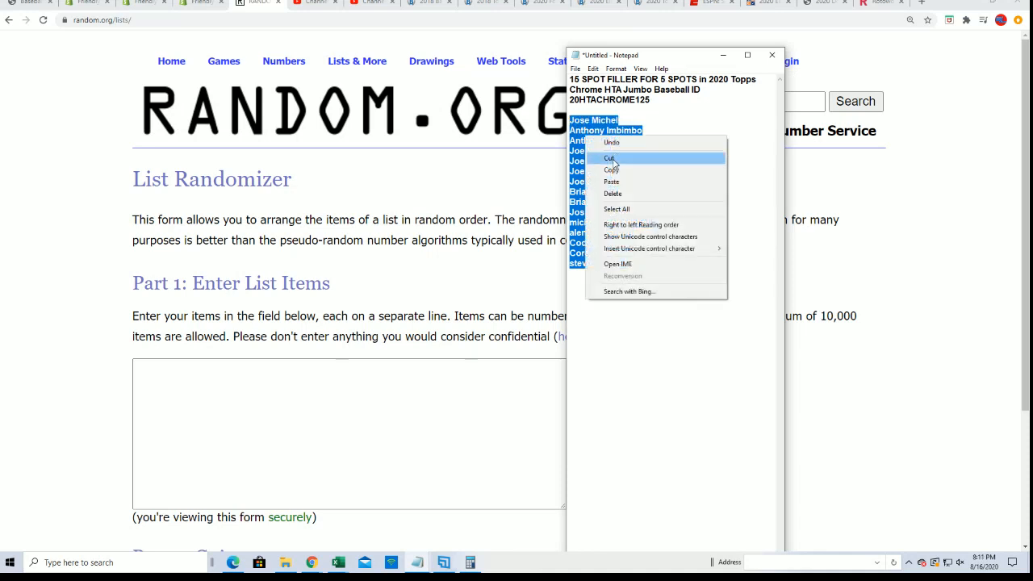
click(612, 170)
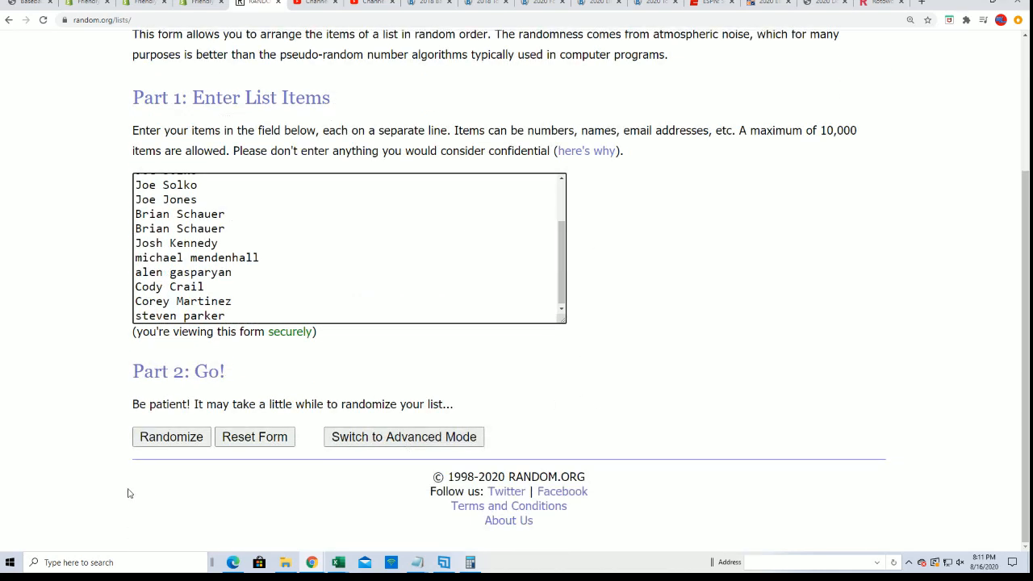
- Randomize the name list, then reshuffle it four more times
click(171, 436)
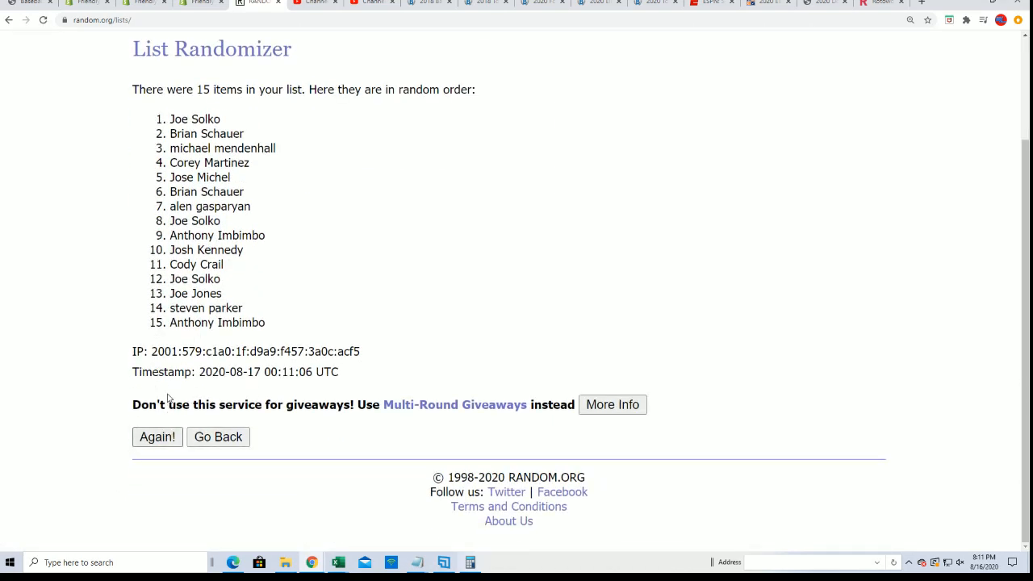
click(156, 437)
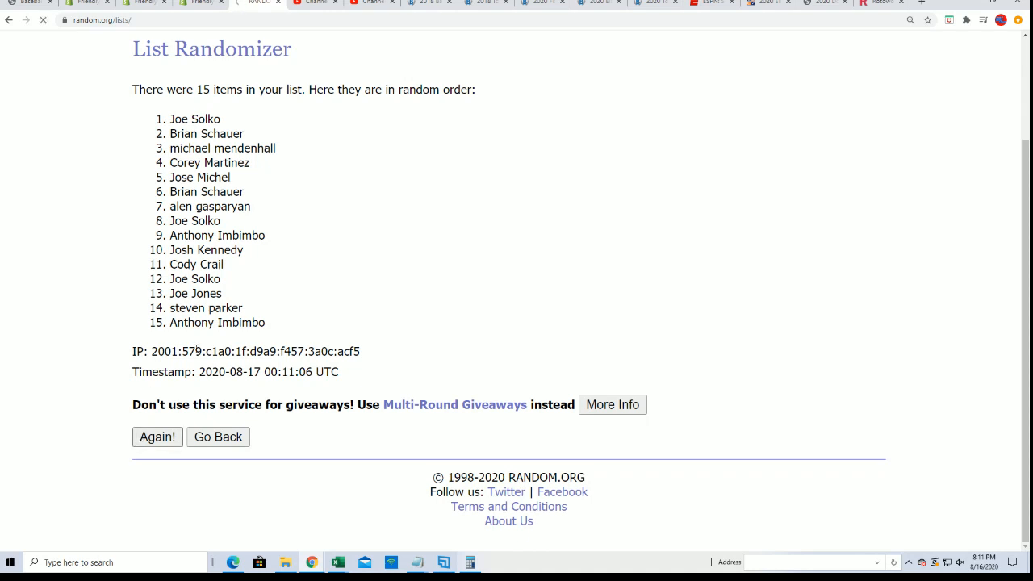
click(157, 437)
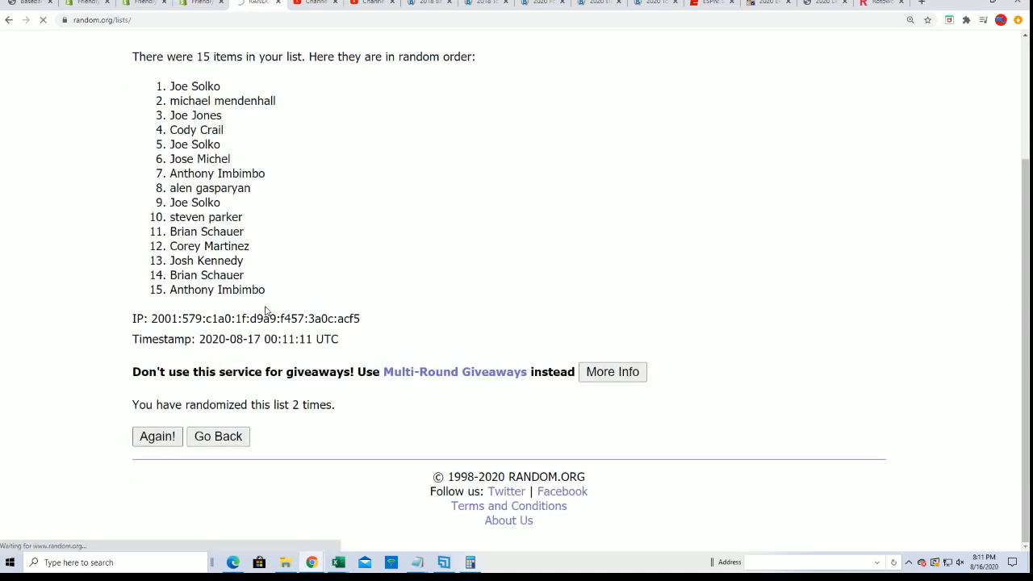
click(156, 436)
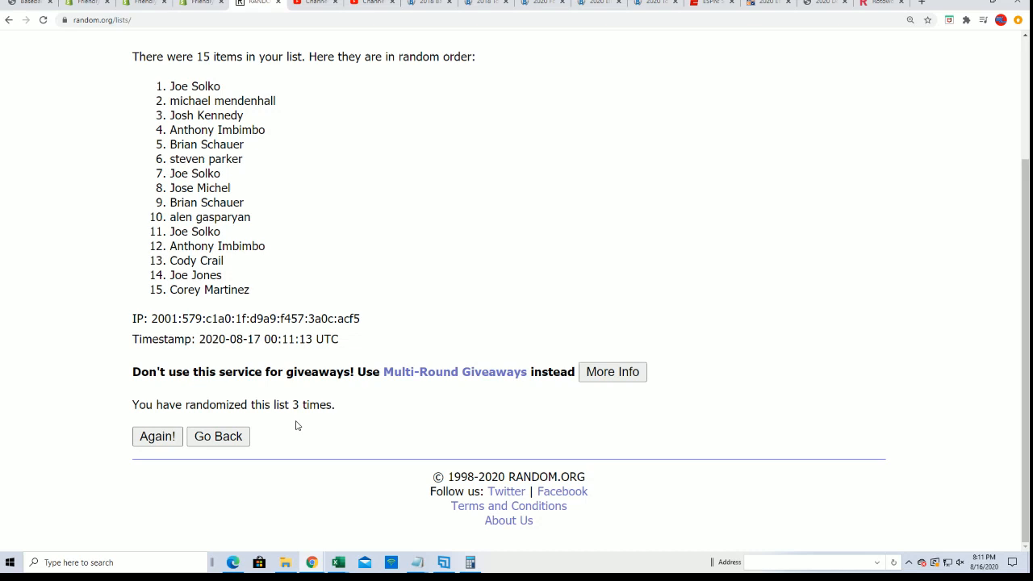
click(158, 436)
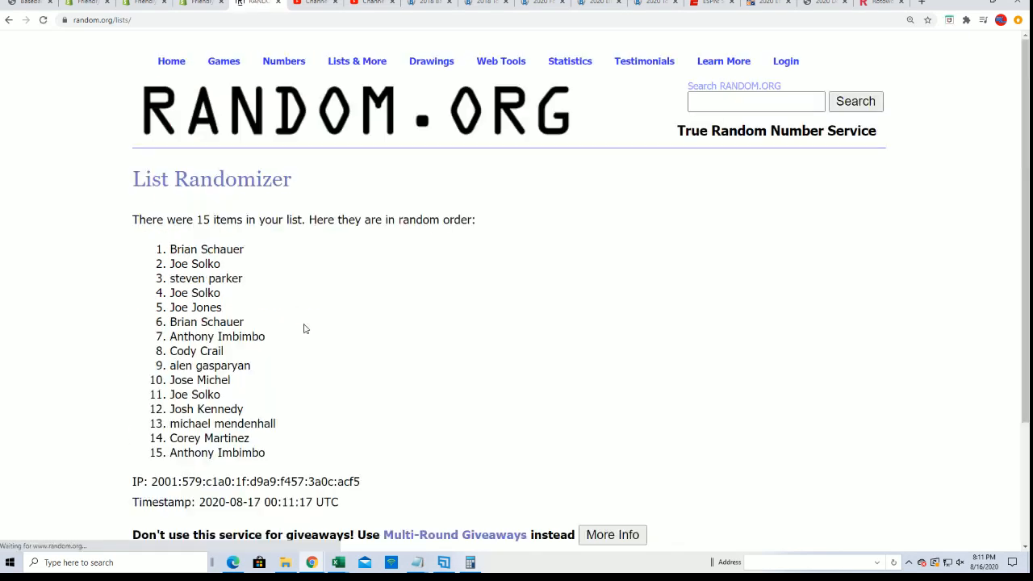
scroll(down, 3)
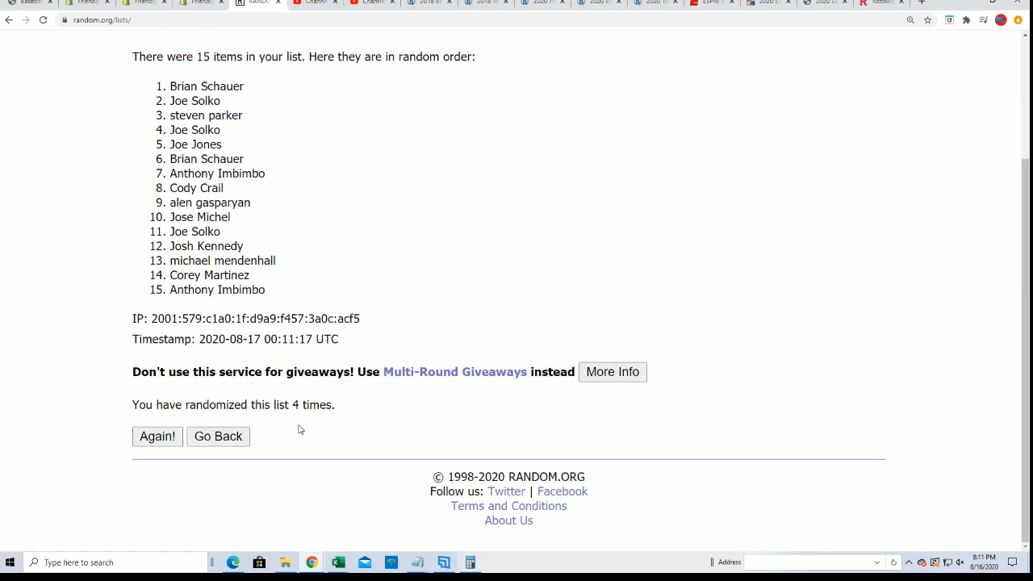
click(156, 436)
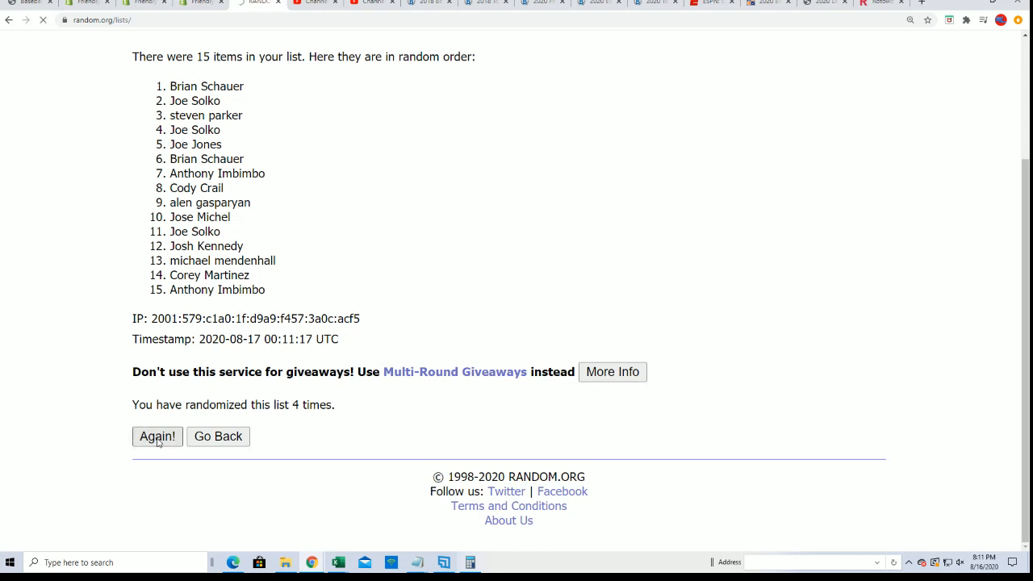
click(157, 436)
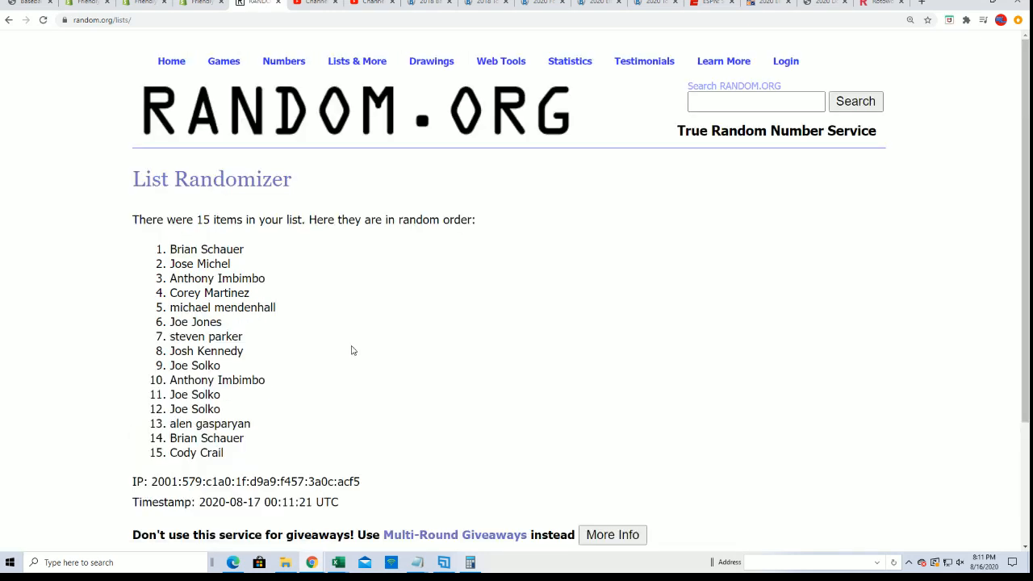
scroll(down, 3)
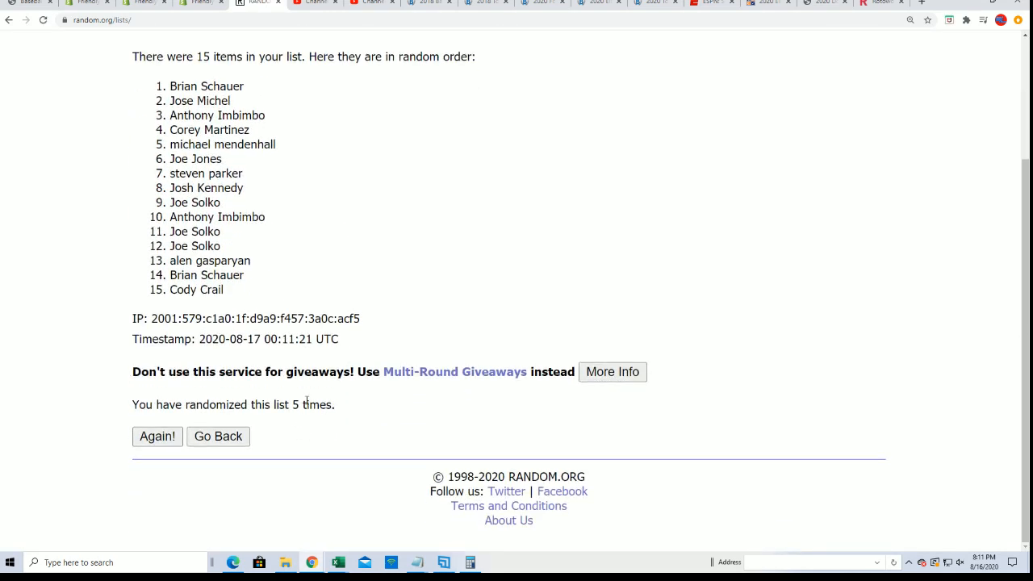
mouse_move(248, 418)
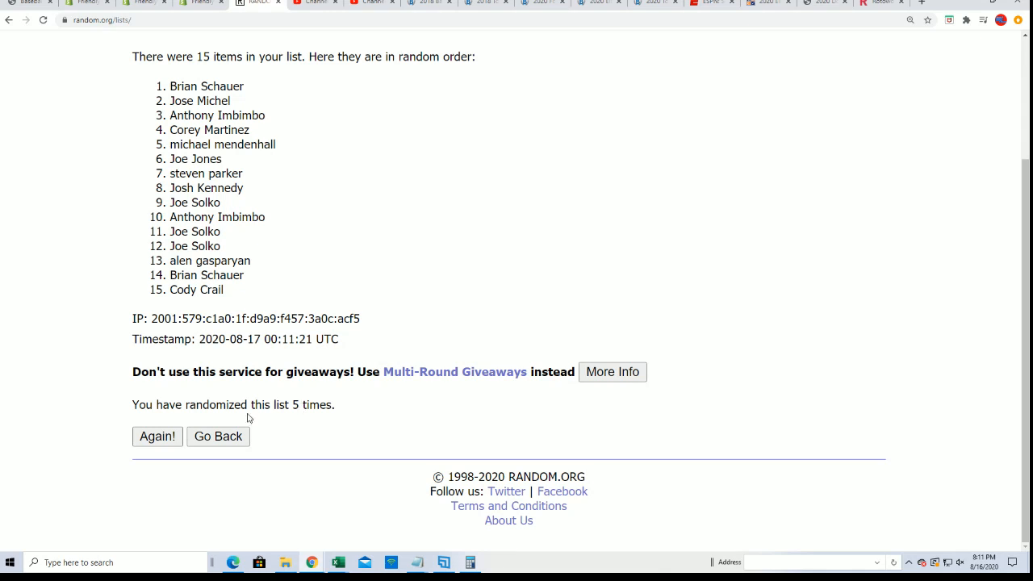
click(157, 436)
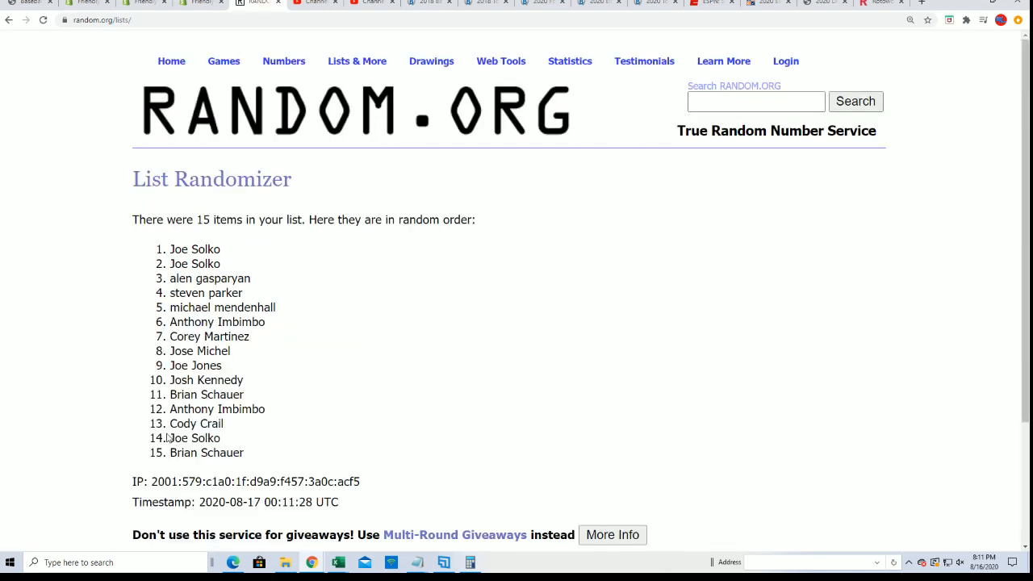
scroll(down, 3)
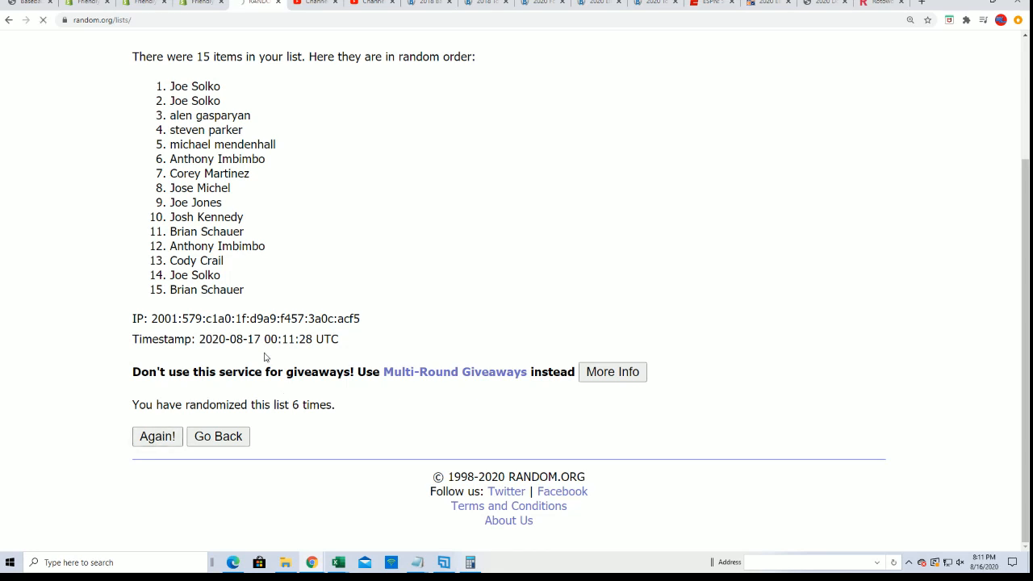
click(158, 436)
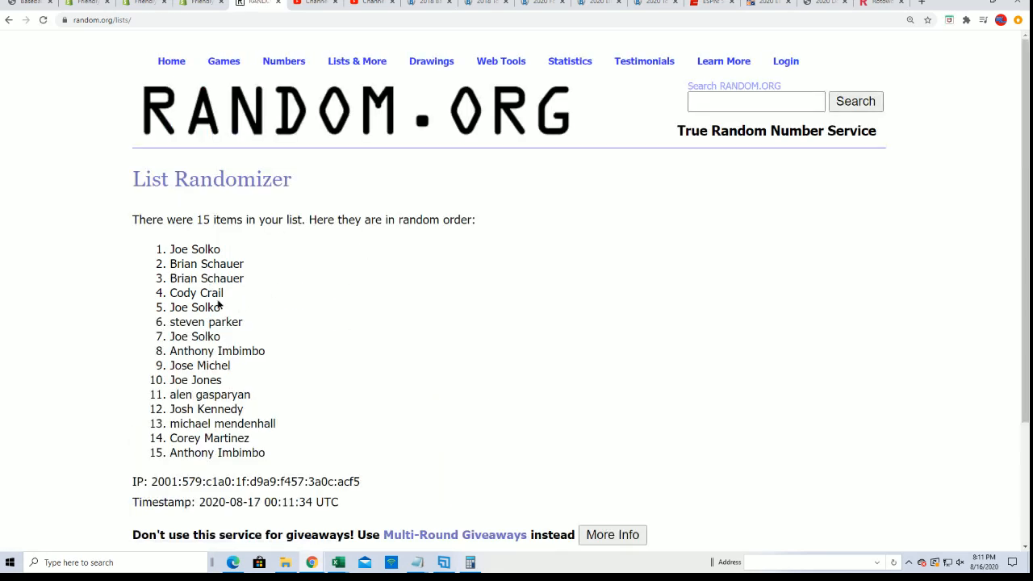
drag(170, 249, 222, 307)
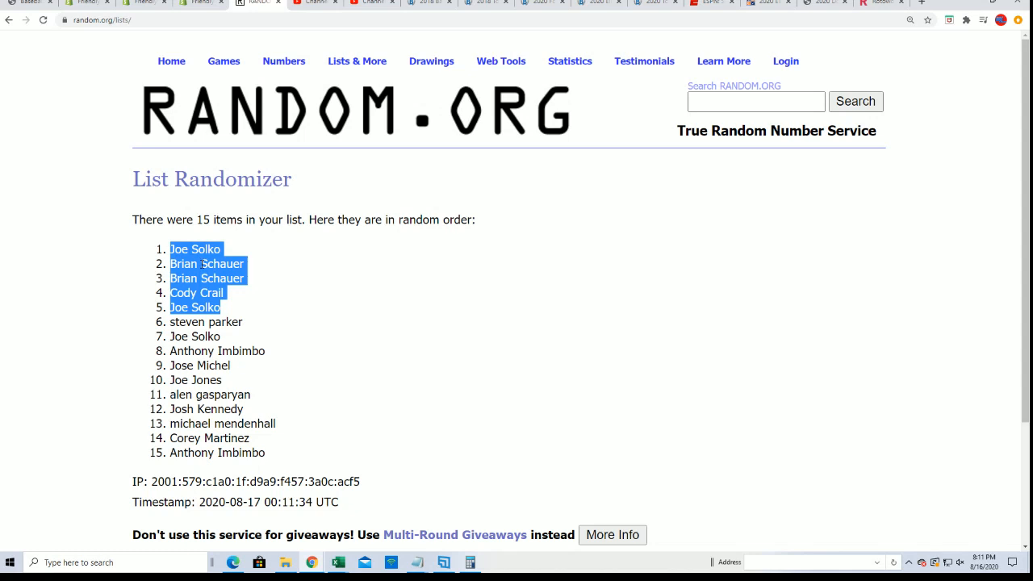
mouse_move(330, 325)
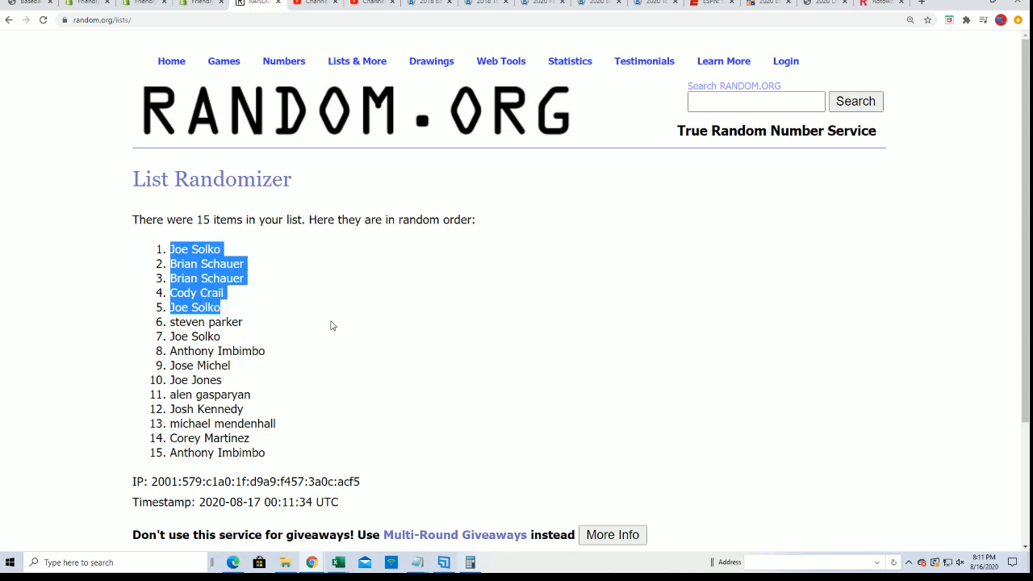
mouse_move(327, 322)
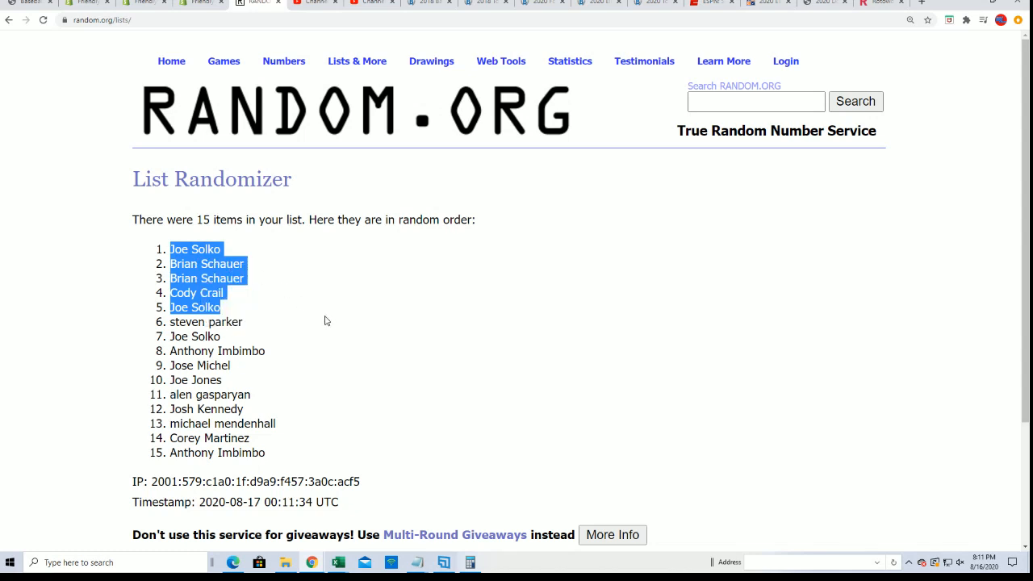
mouse_move(261, 374)
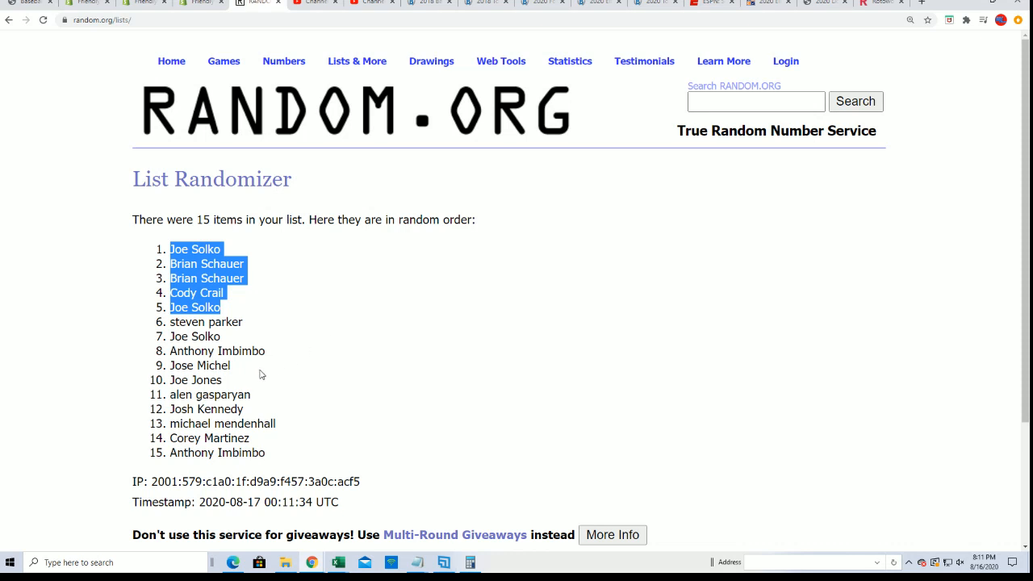